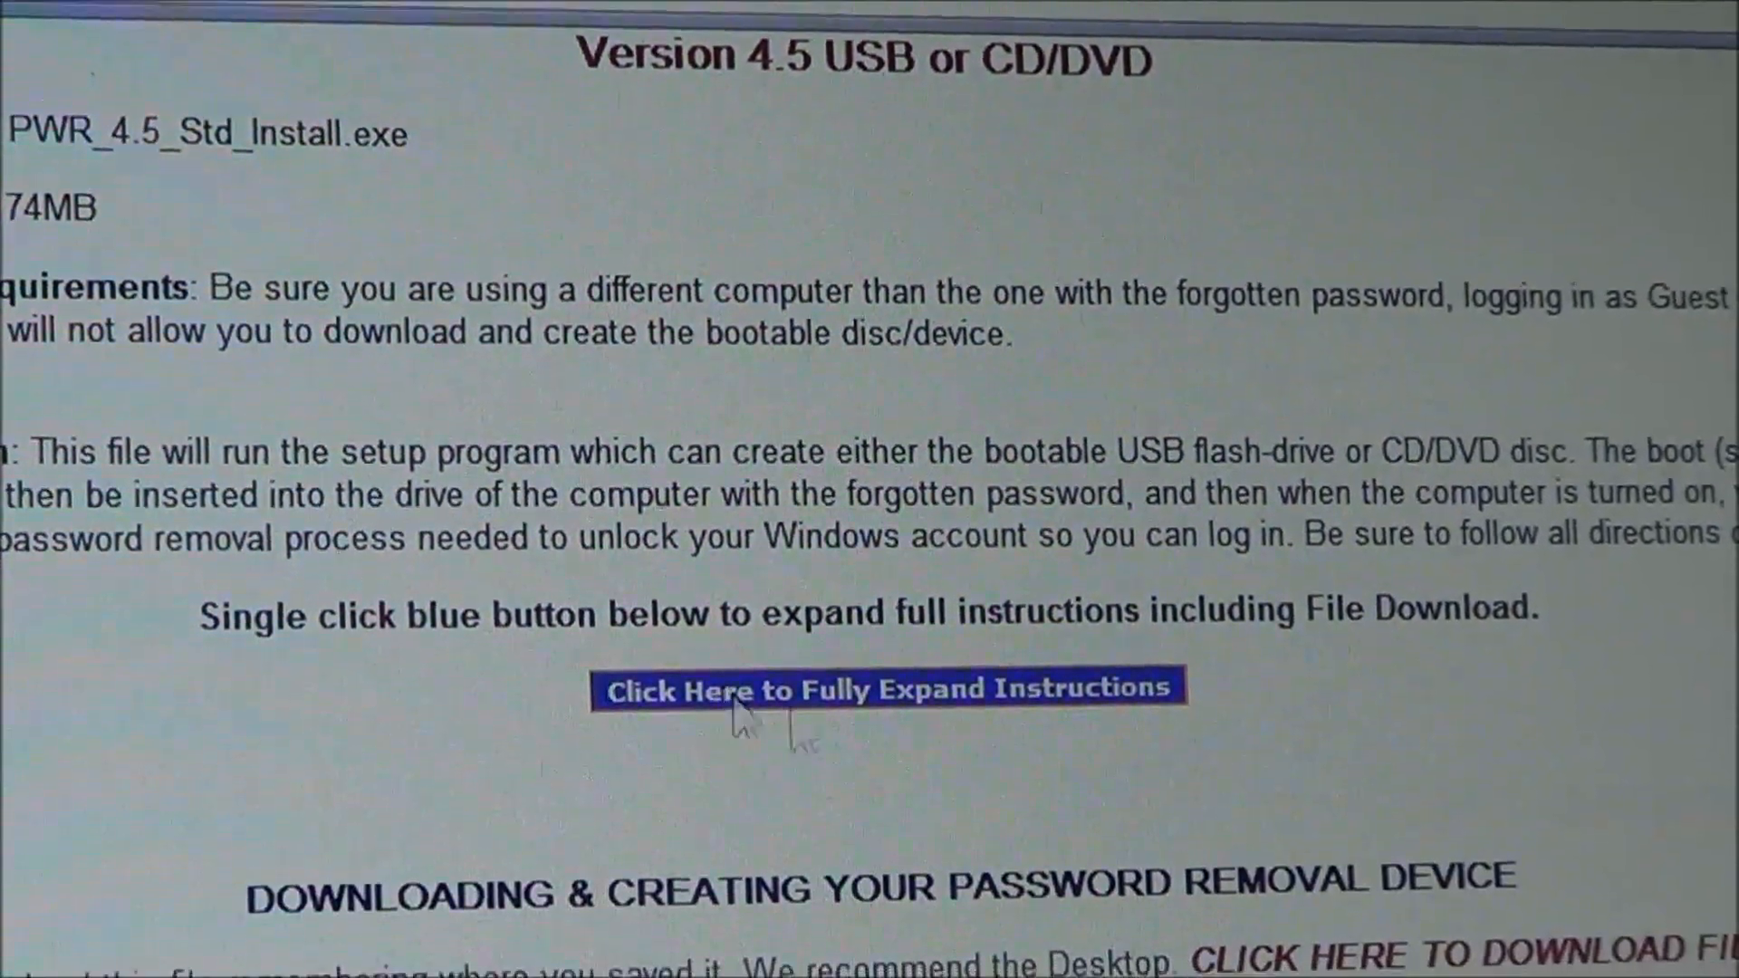
Expand the full instructions and scroll to the download steps for the PWR_4.5_Std_Install installer
click(887, 686)
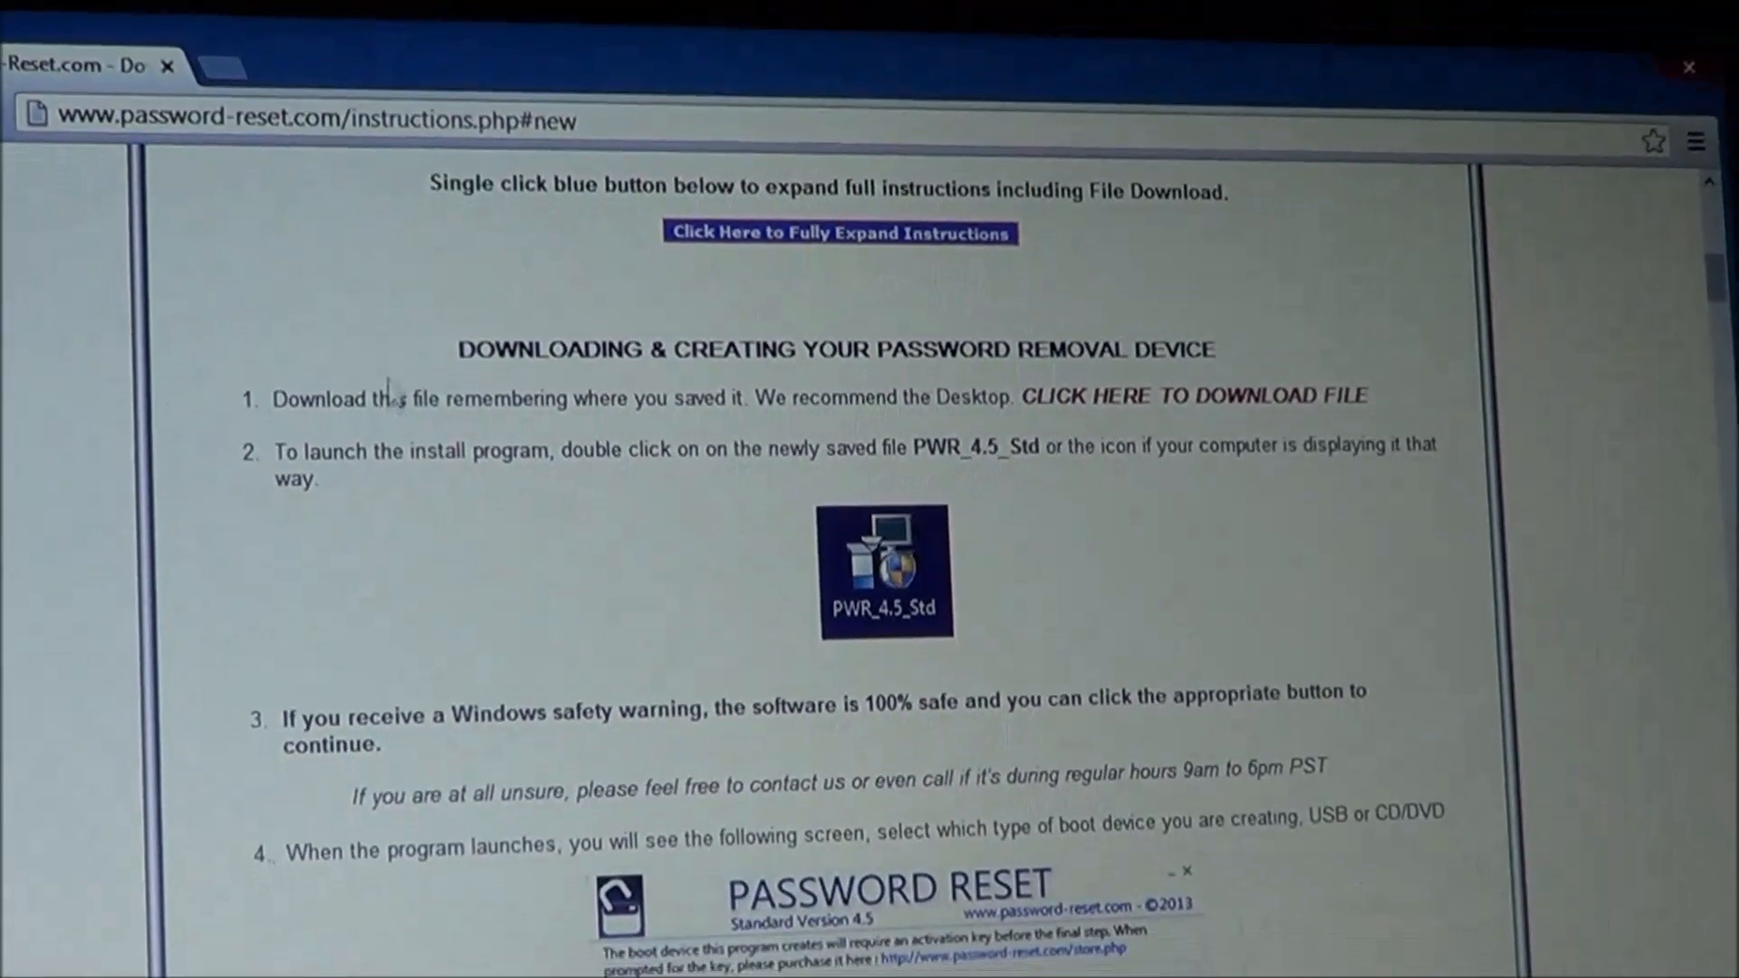
scroll(down, 3)
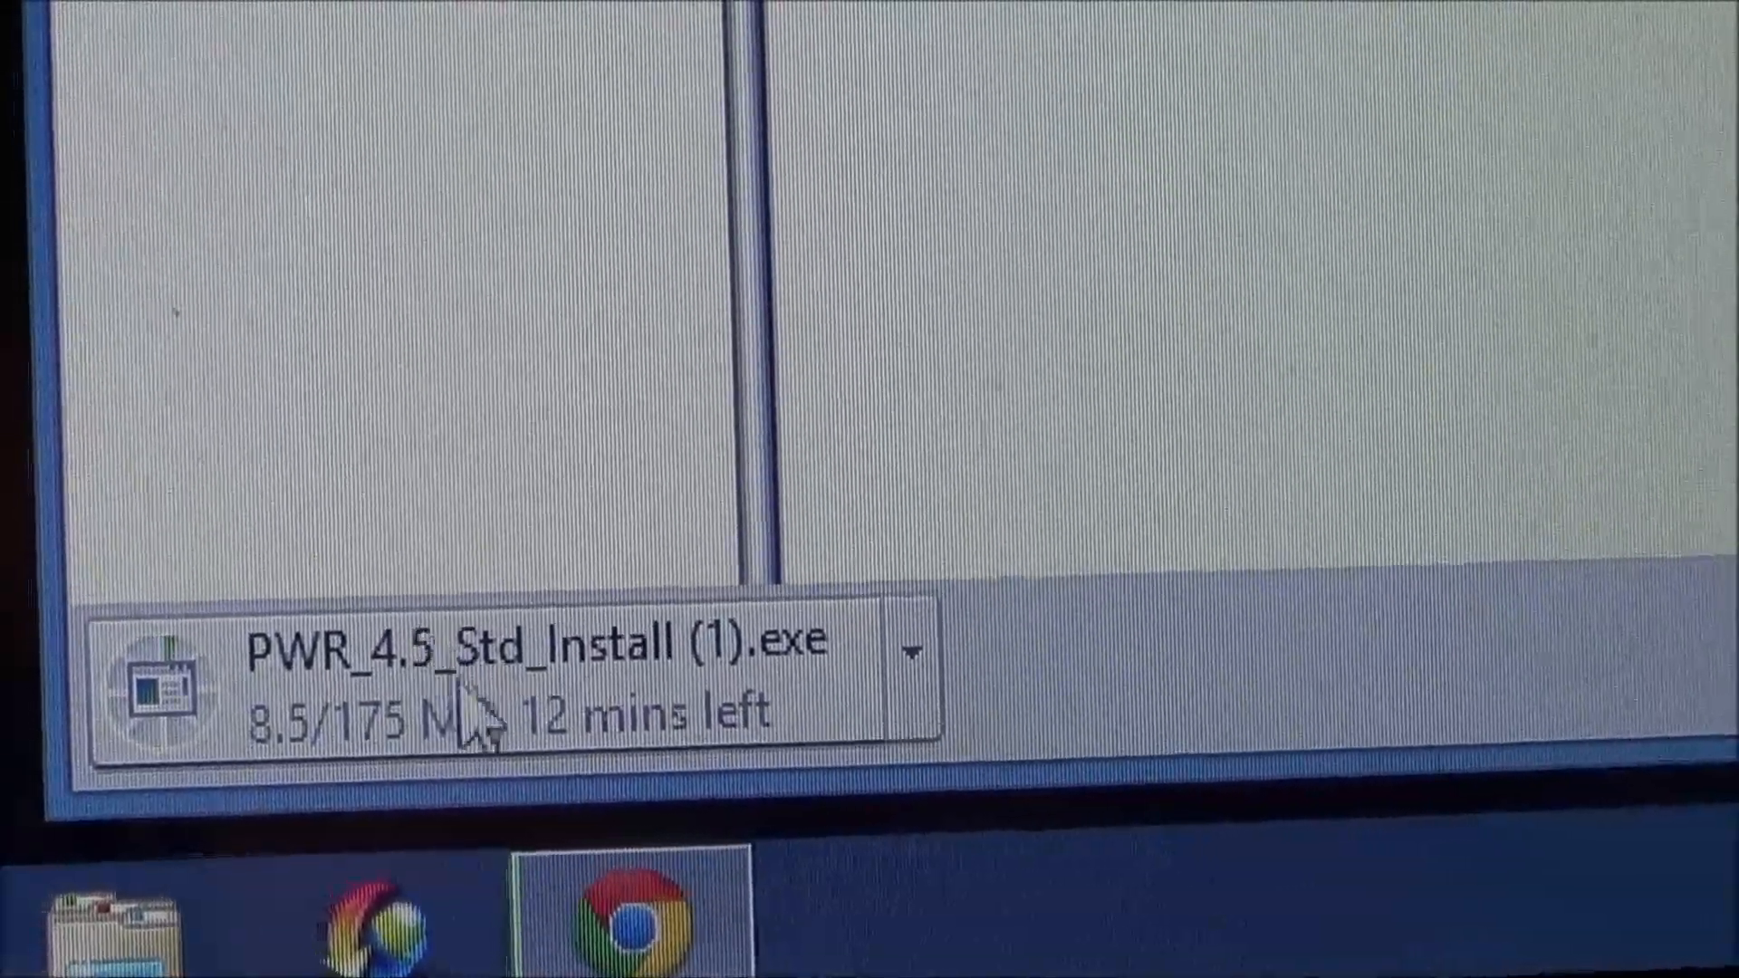
mouse_move(742, 710)
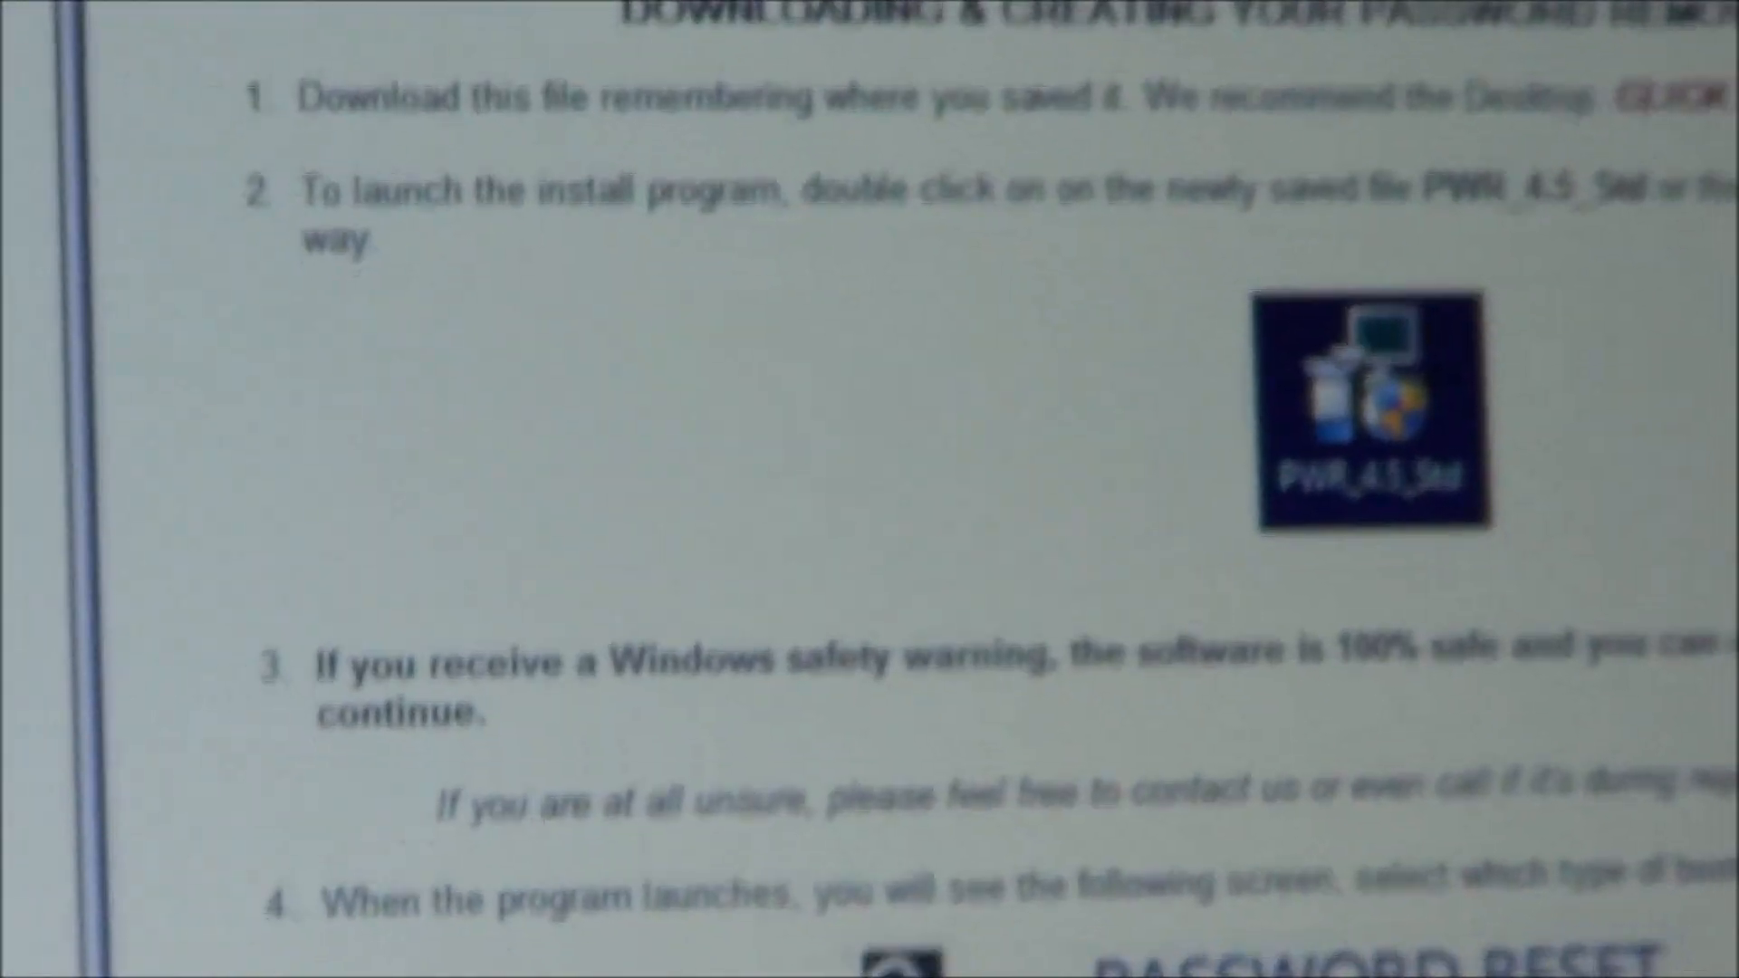
Launch PWR_4.5_Std_Install.exe, grant User Account Control permission, and reach setup Step 2 of 4
double_click(1373, 404)
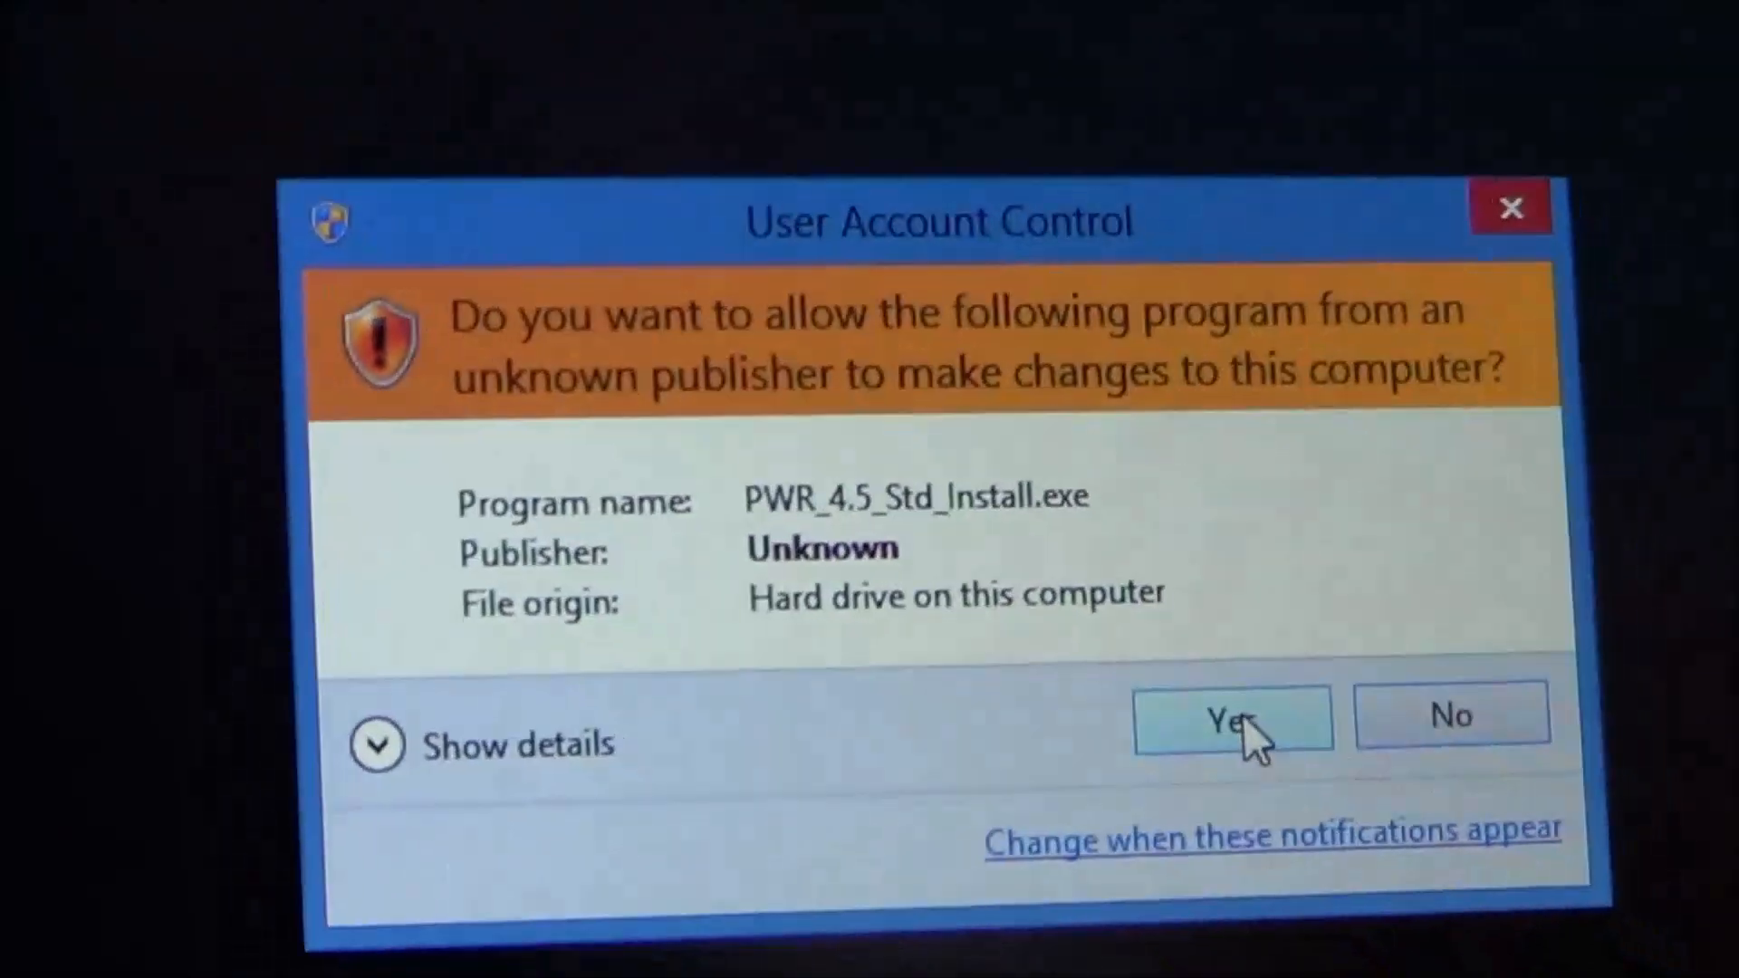
click(1231, 719)
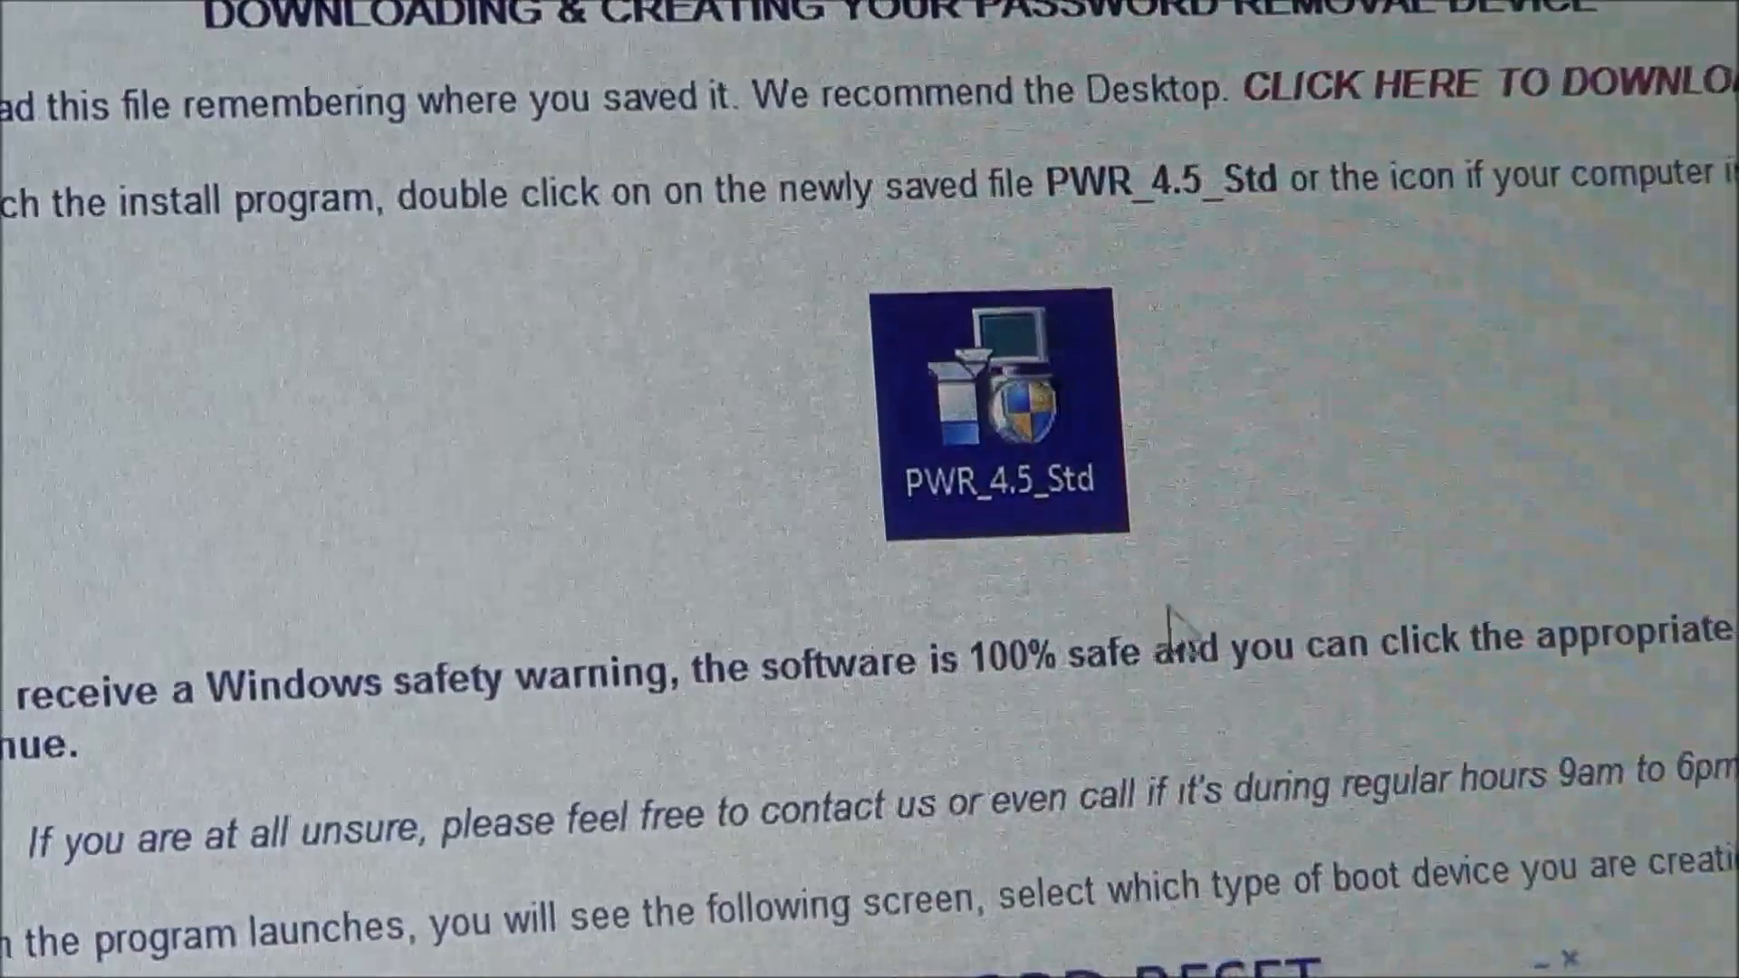
double_click(994, 404)
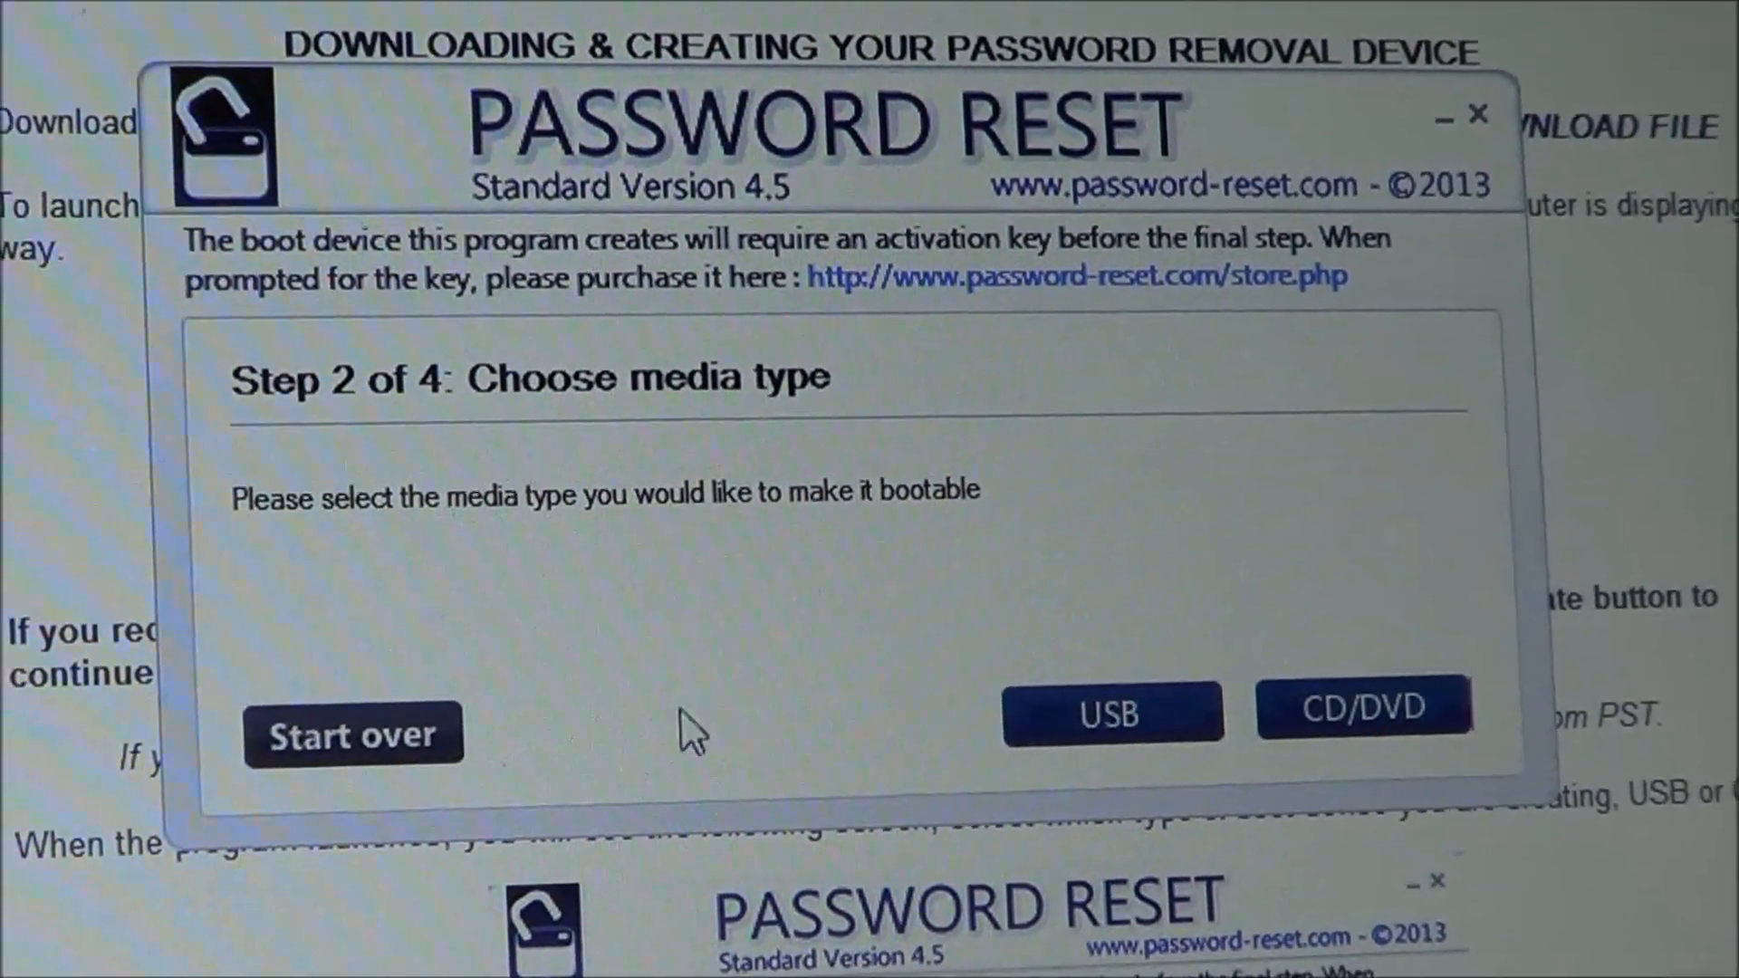
Choose USB boot media on F:\ (PWRESET), erase the drive, and confirm wiping all contents
click(1110, 713)
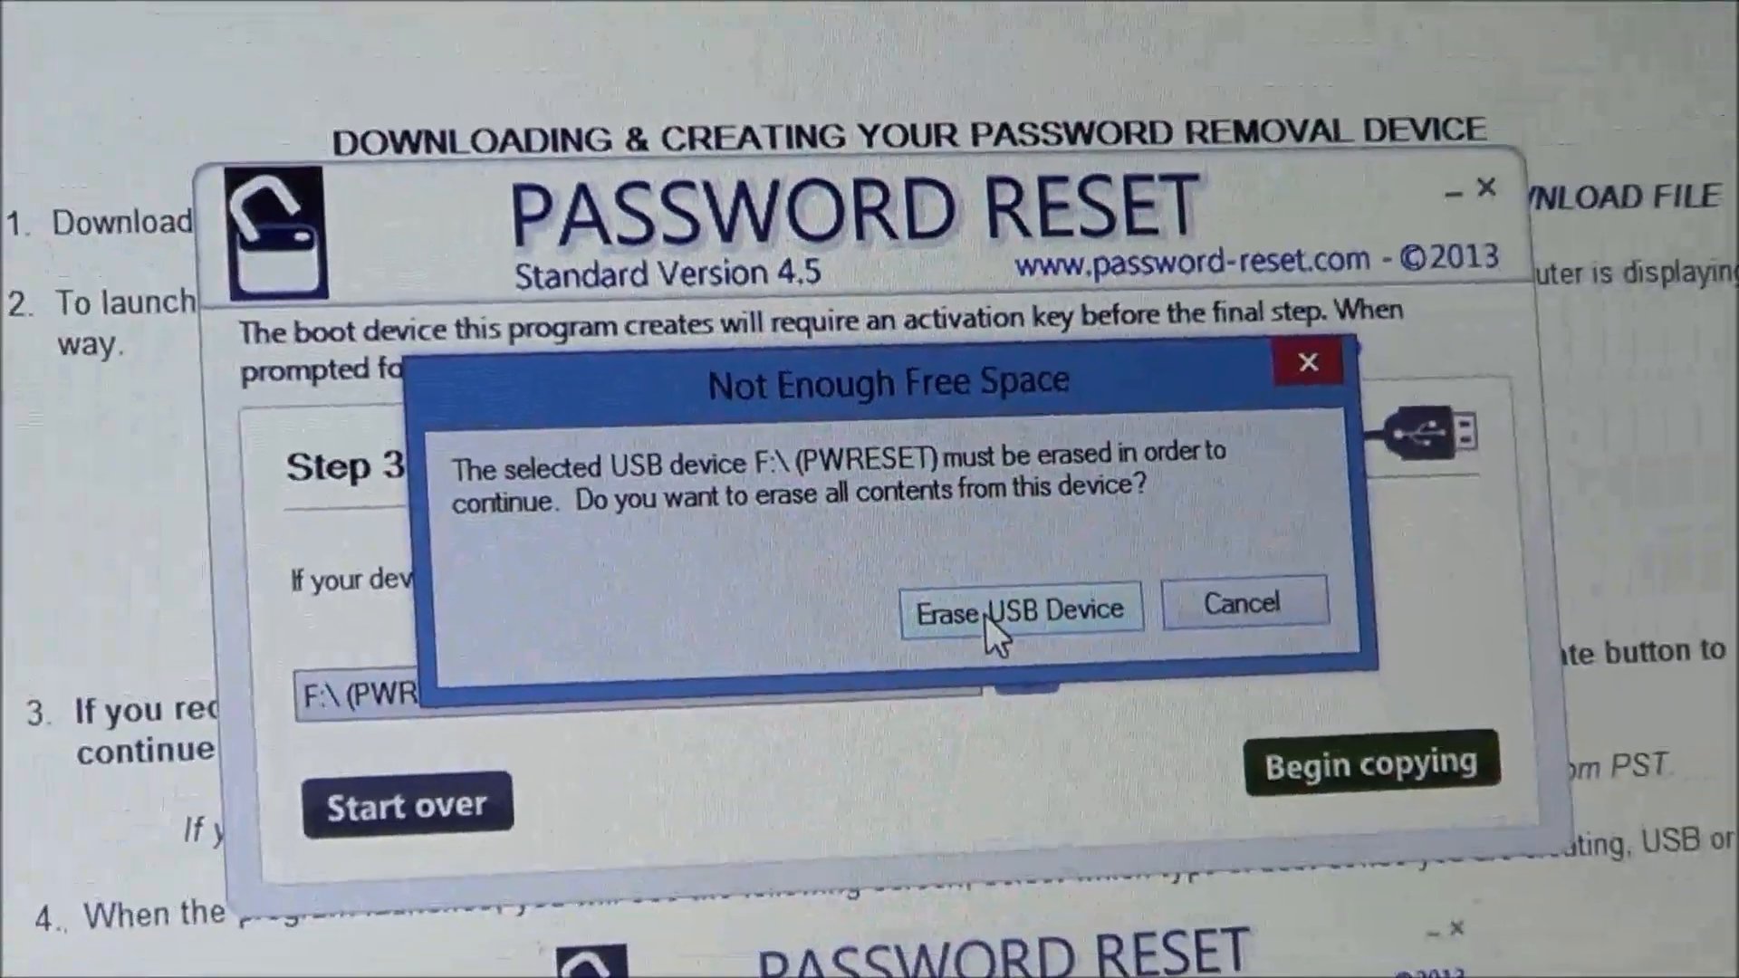
click(1018, 609)
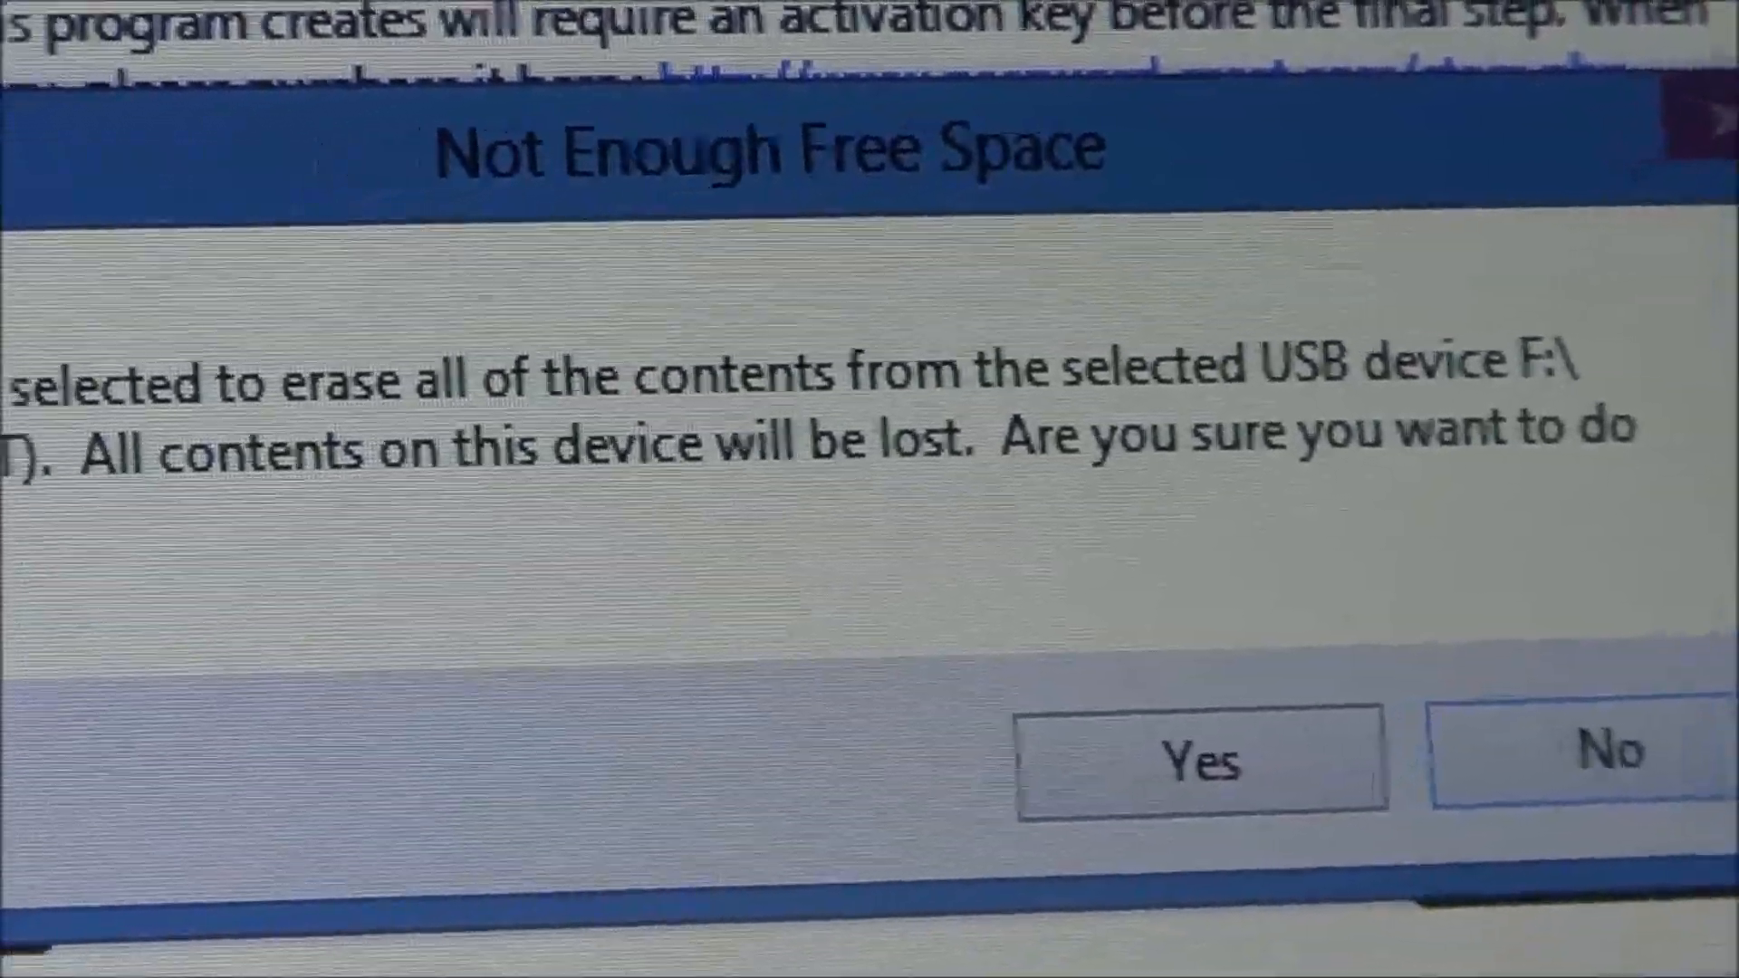
click(1199, 759)
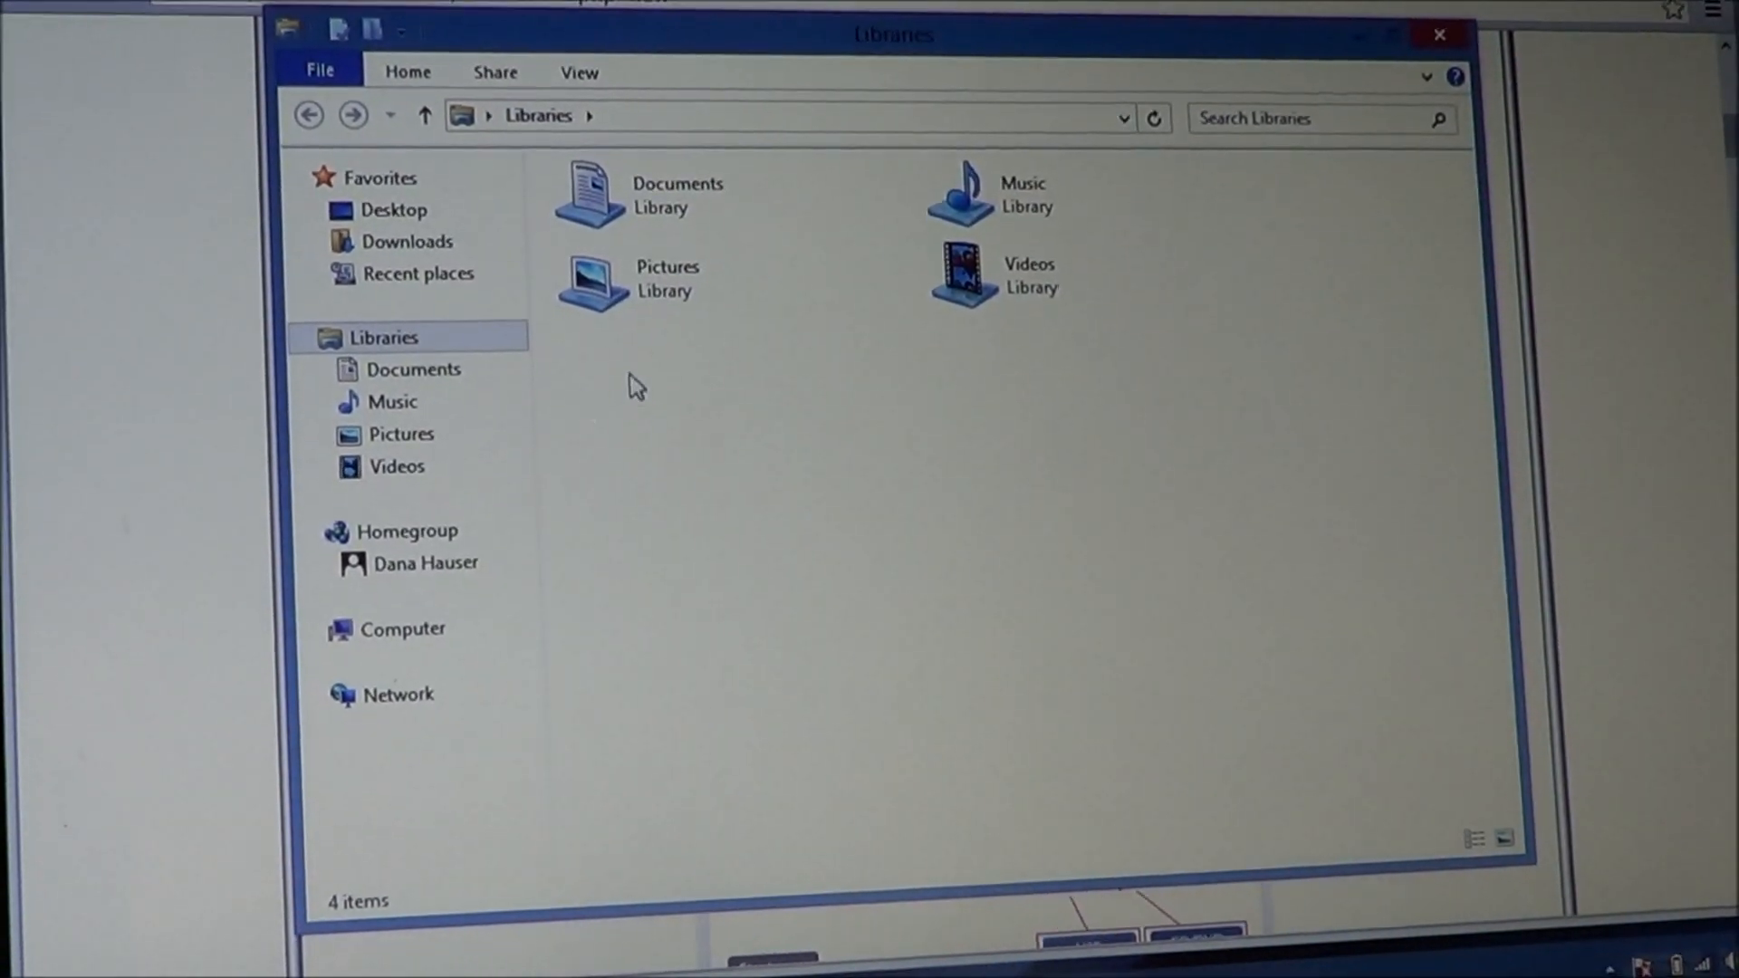
Browse Computer into PWReset (F:) and check the license and pwreset files' details
click(404, 537)
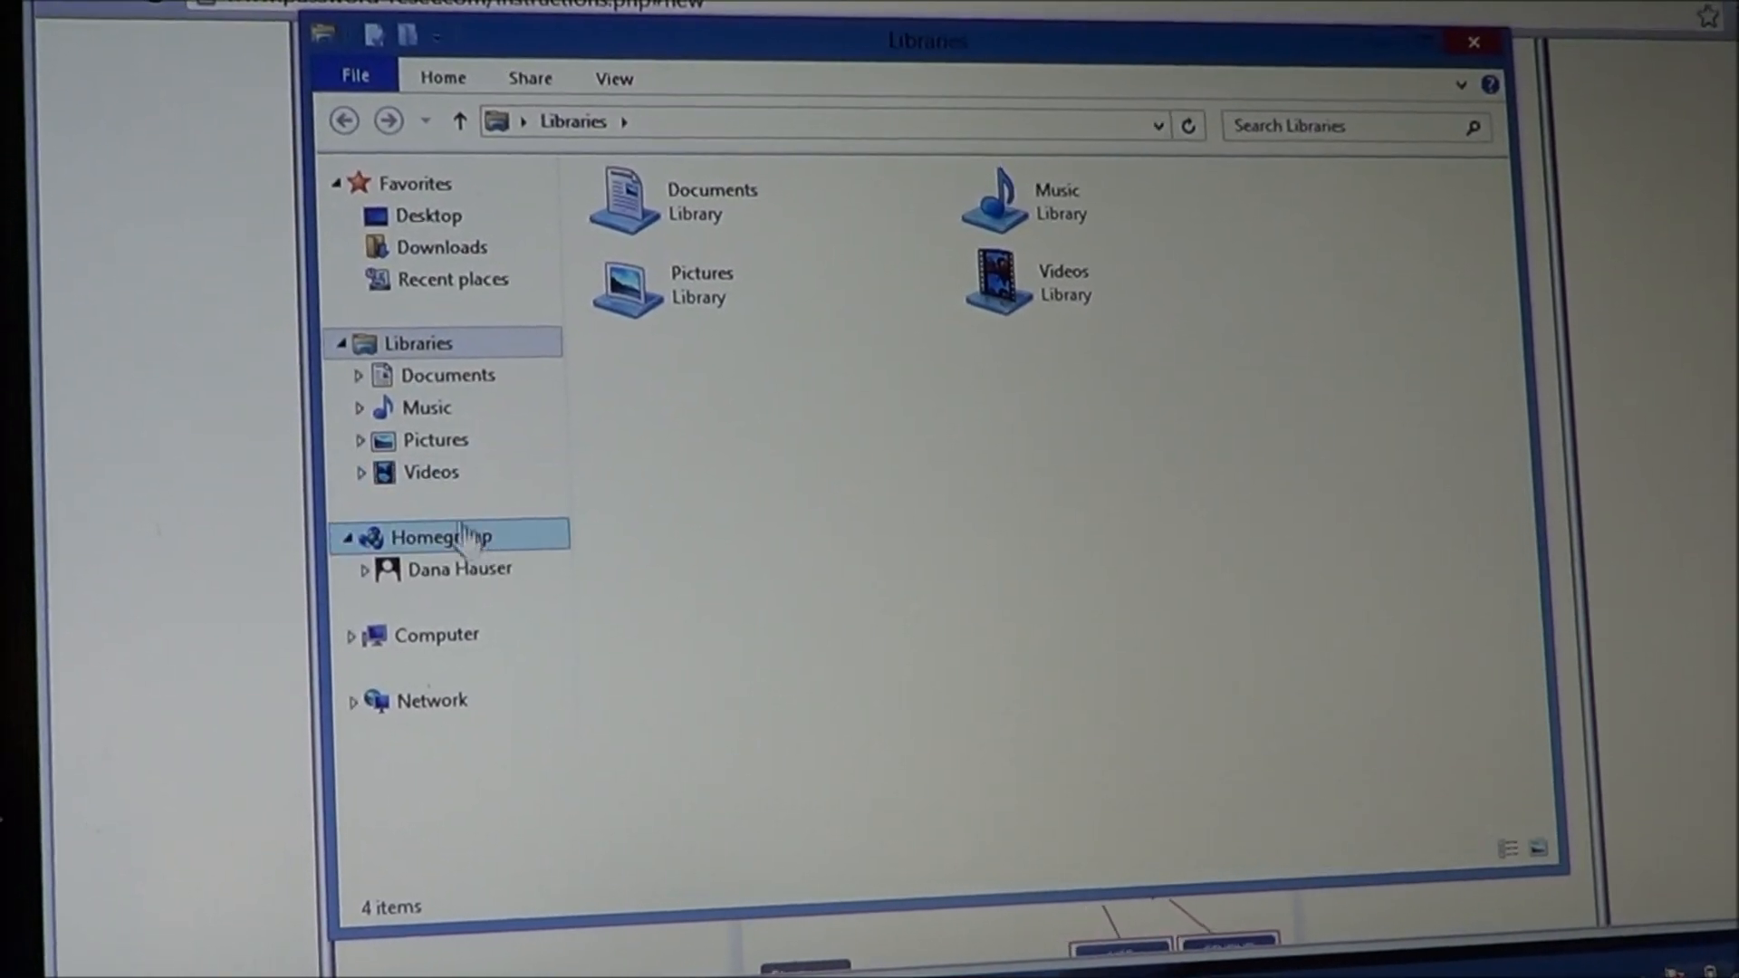
click(443, 634)
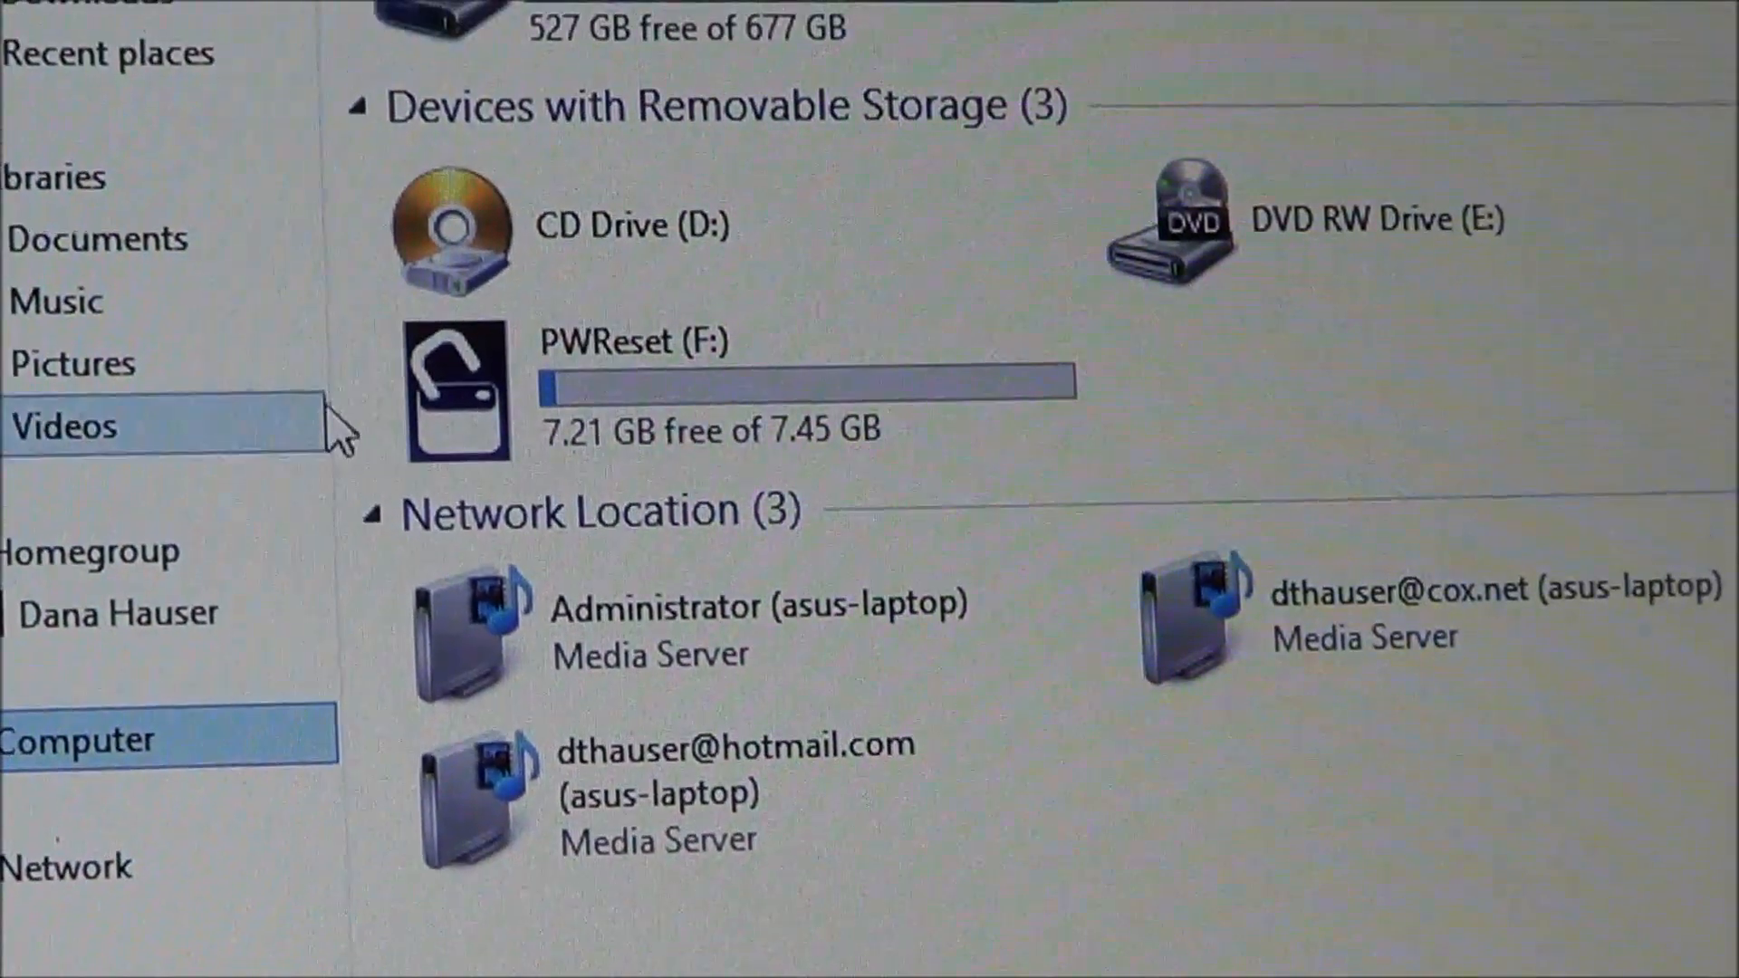
mouse_move(454, 393)
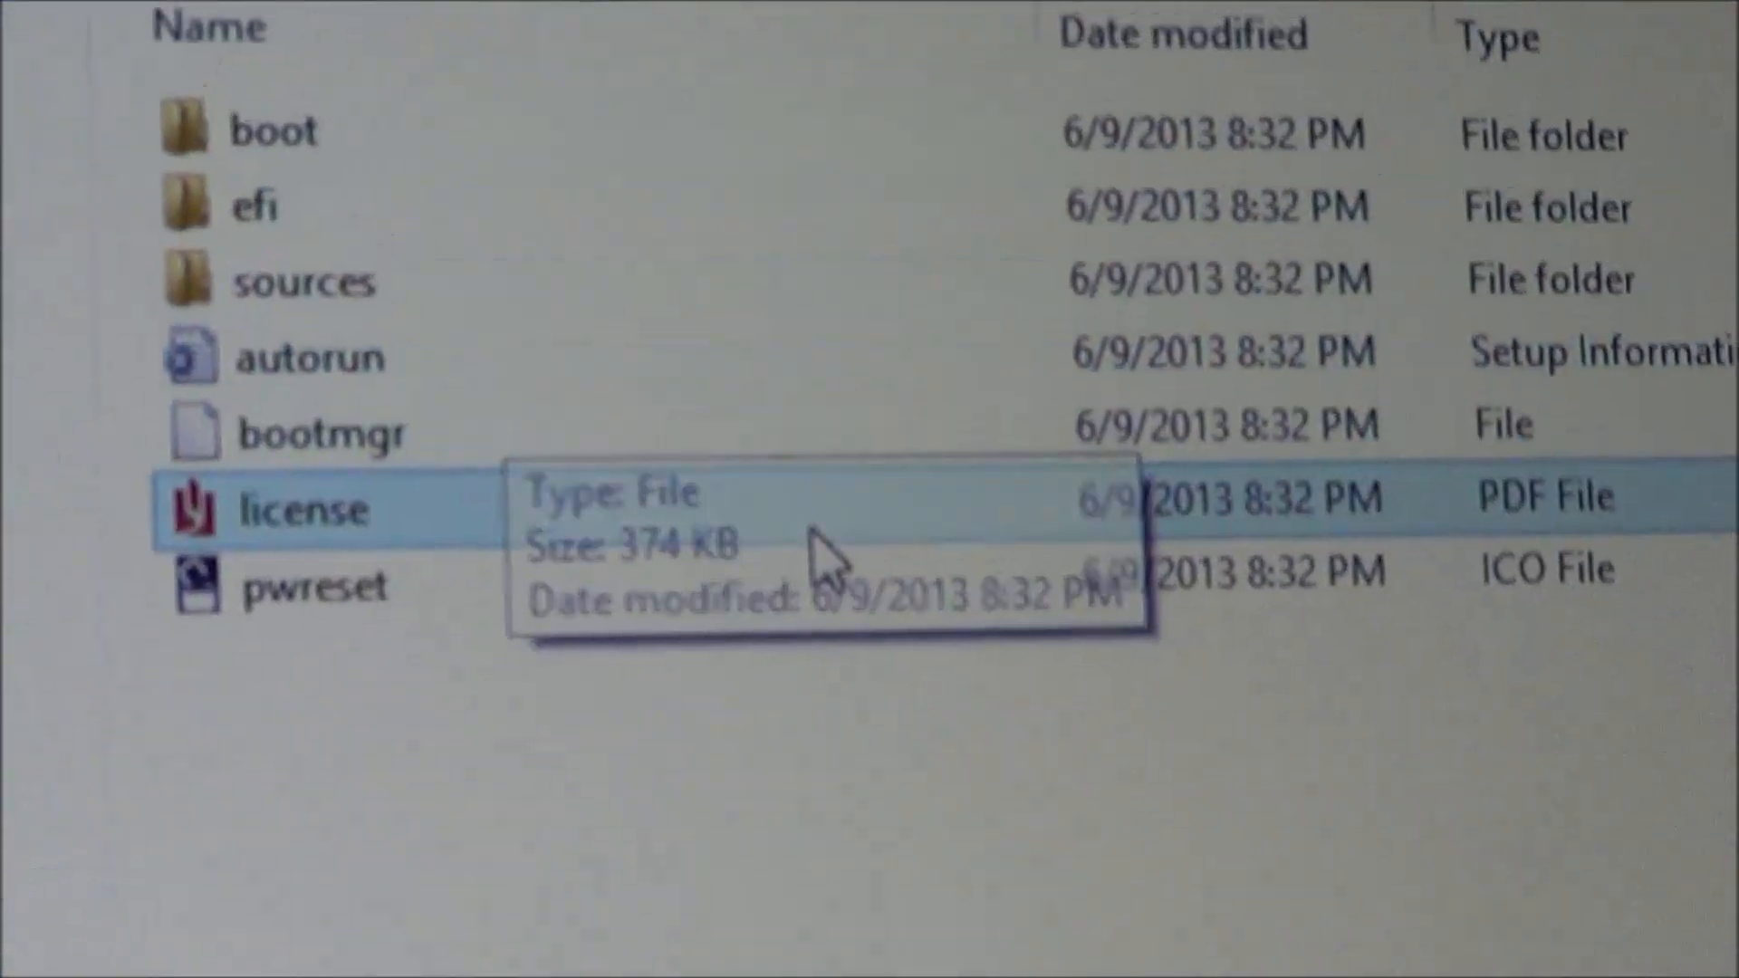
click(310, 696)
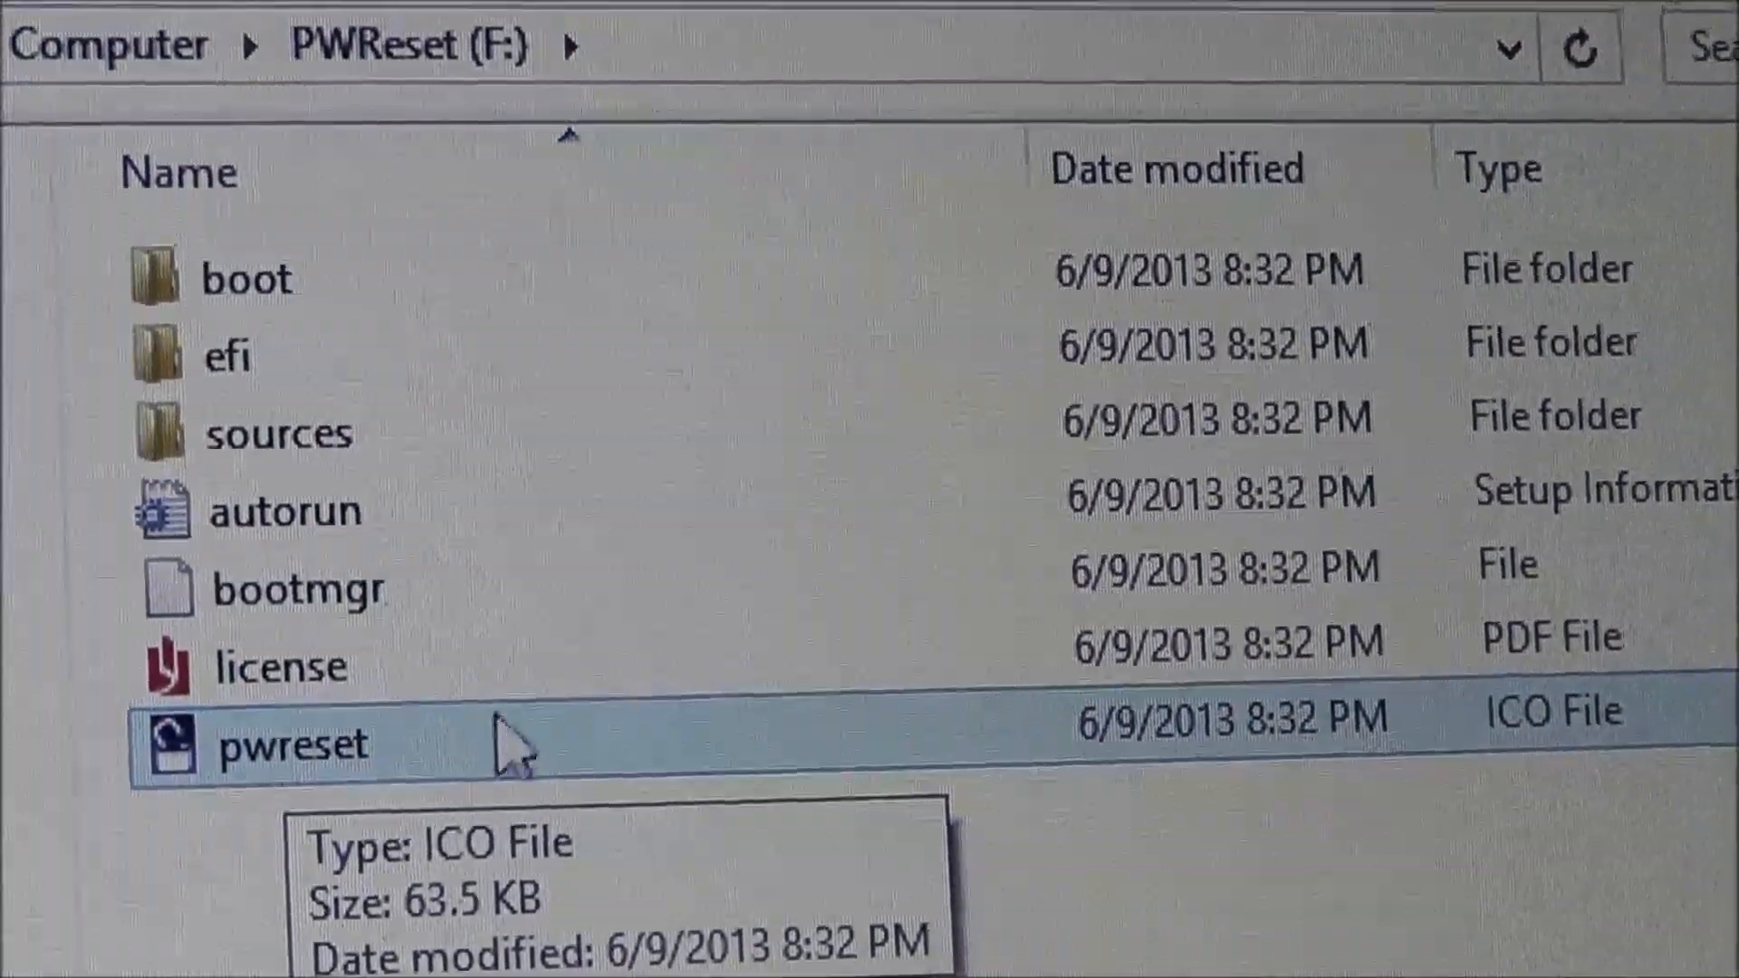
click(282, 664)
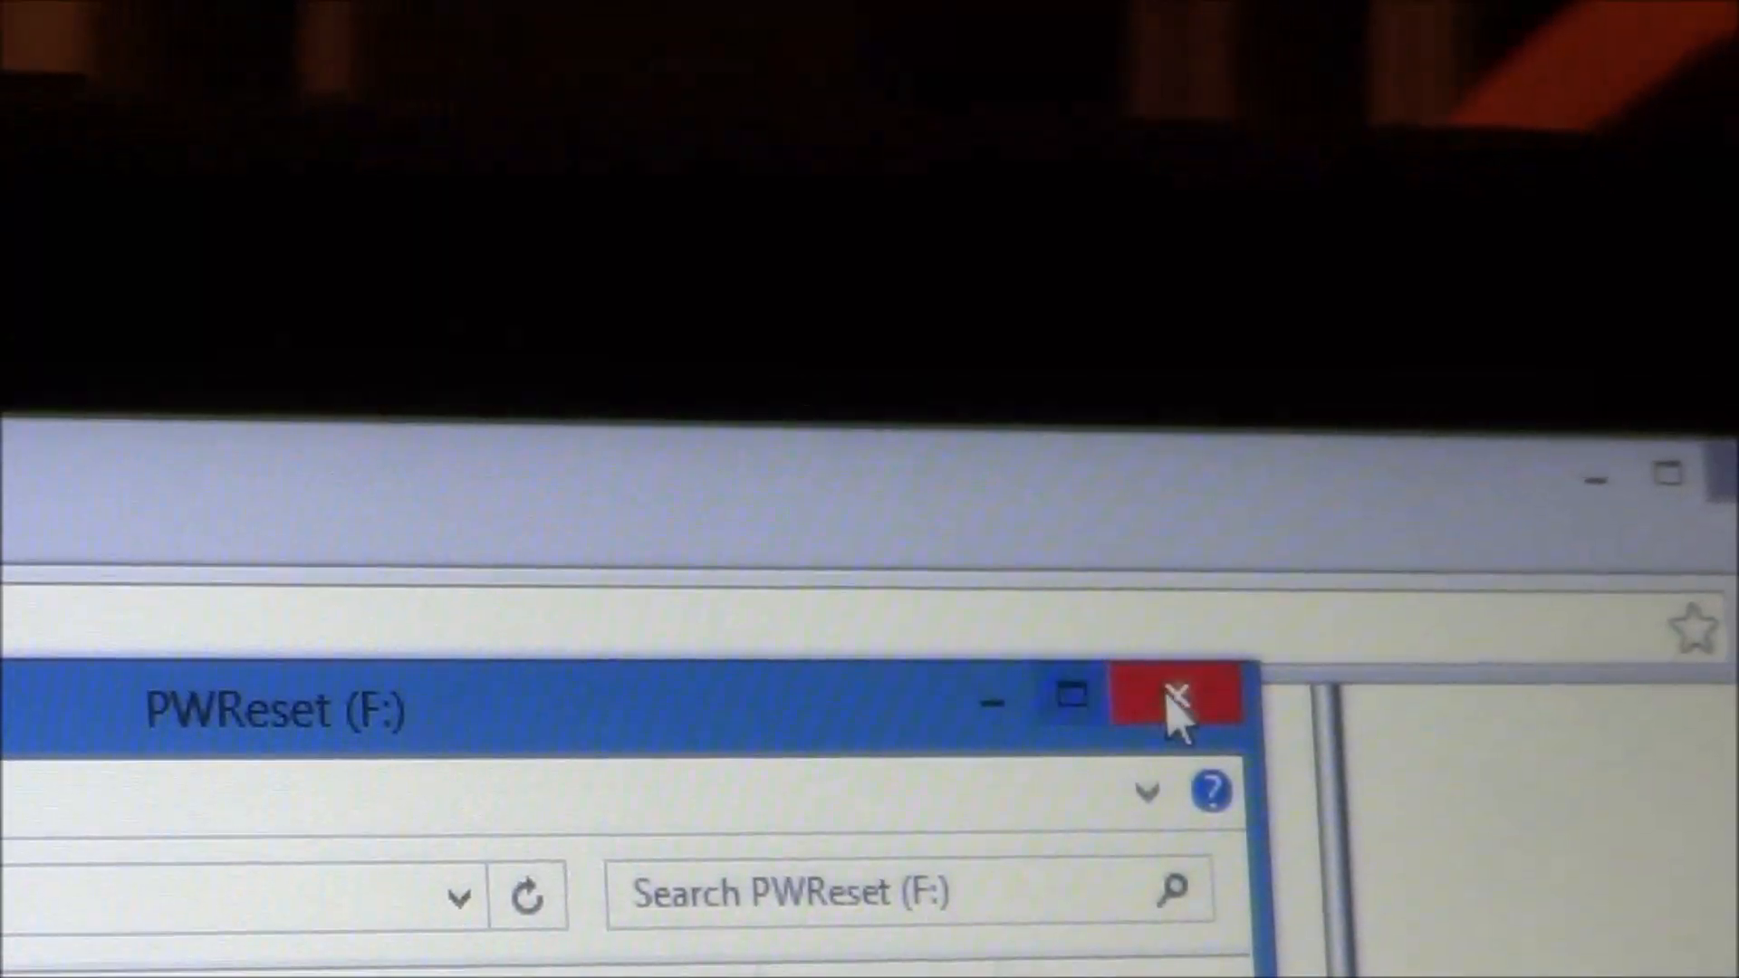
click(1174, 695)
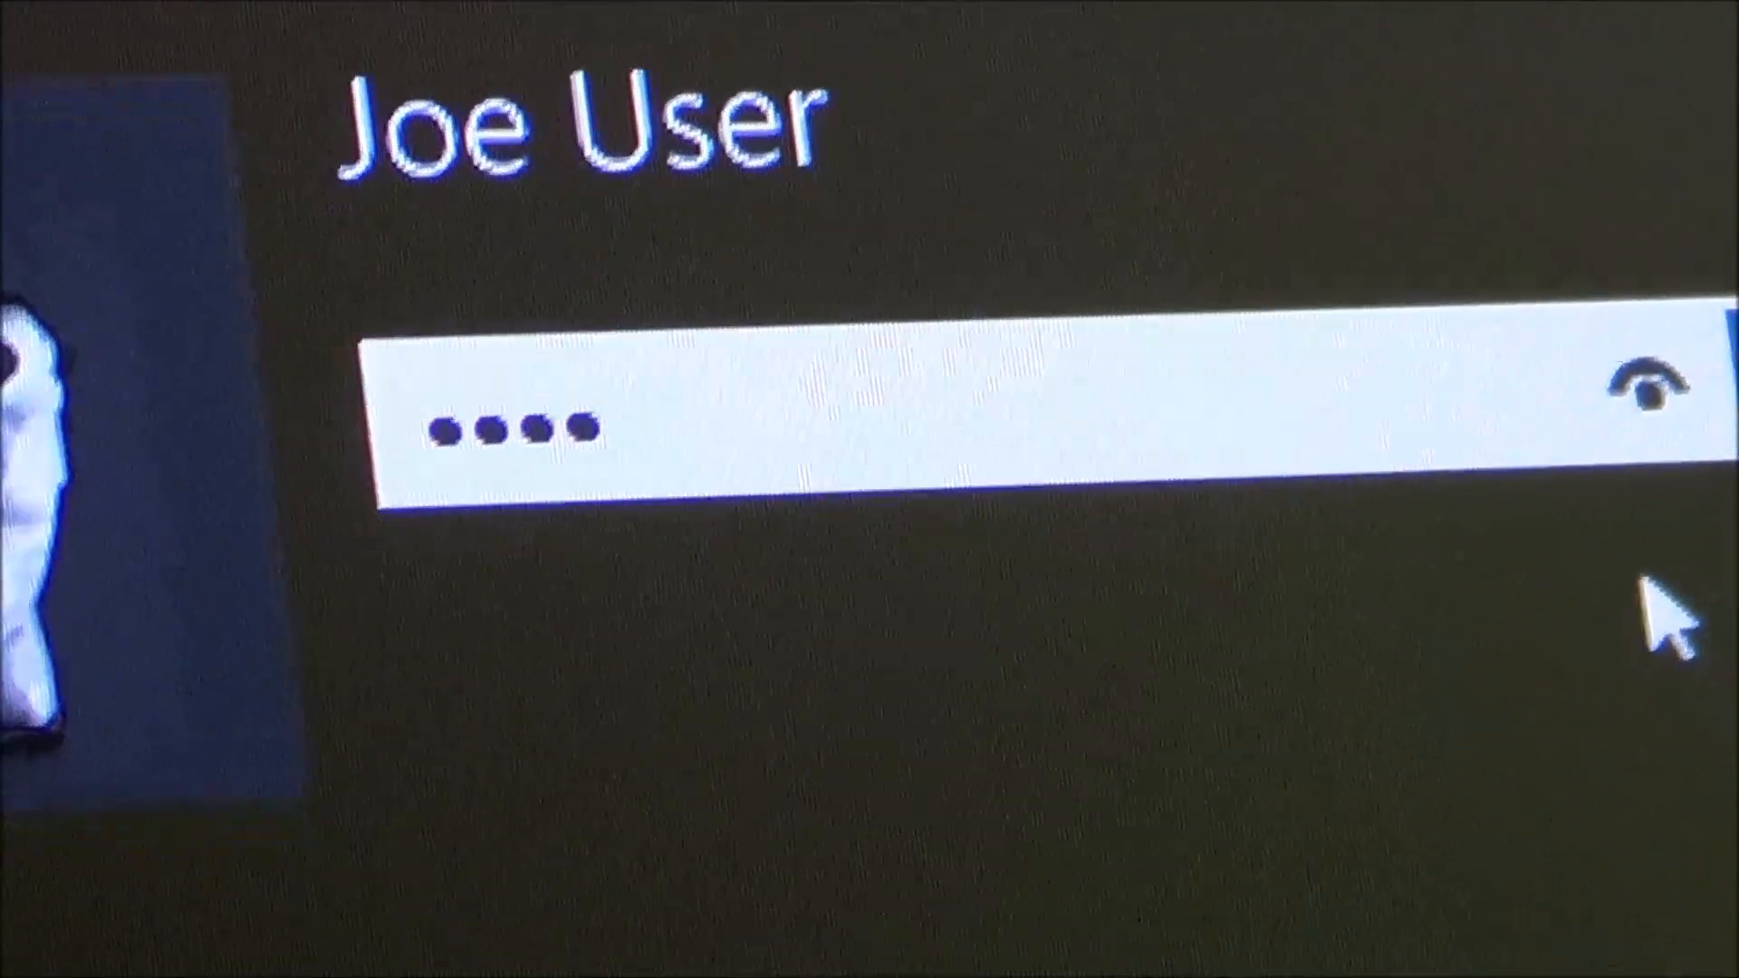
Submit the old password for Joe User and acknowledge the 'password is incorrect' message
key(Return)
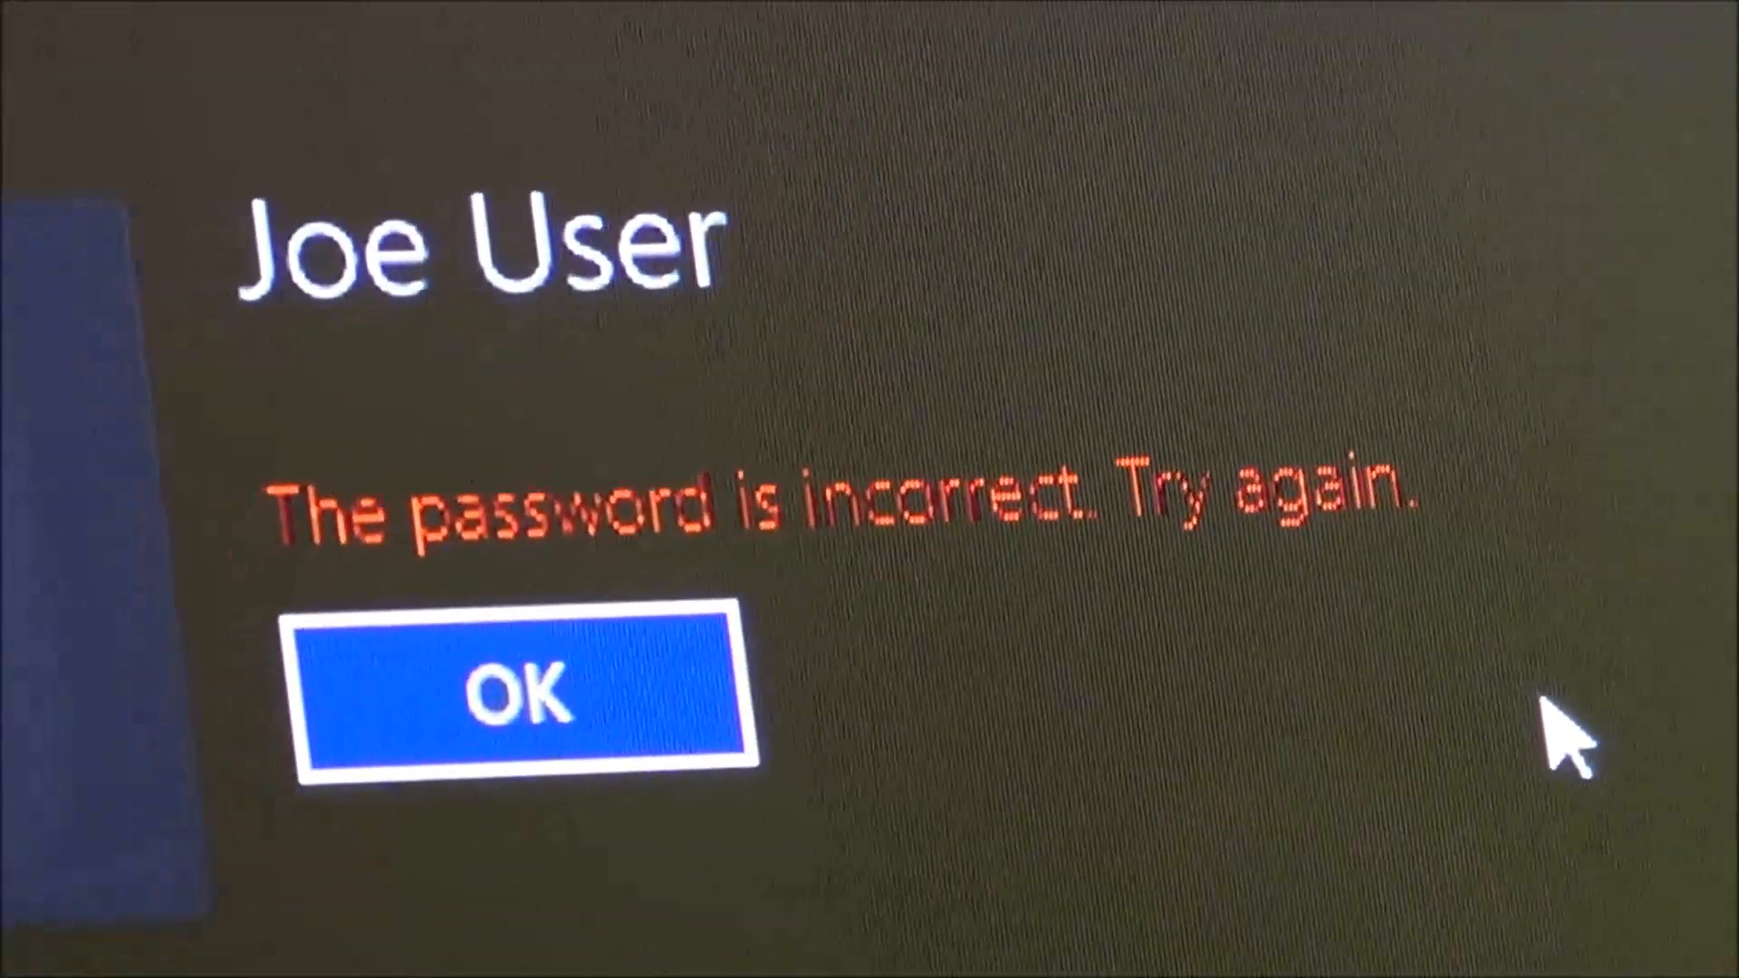
click(522, 688)
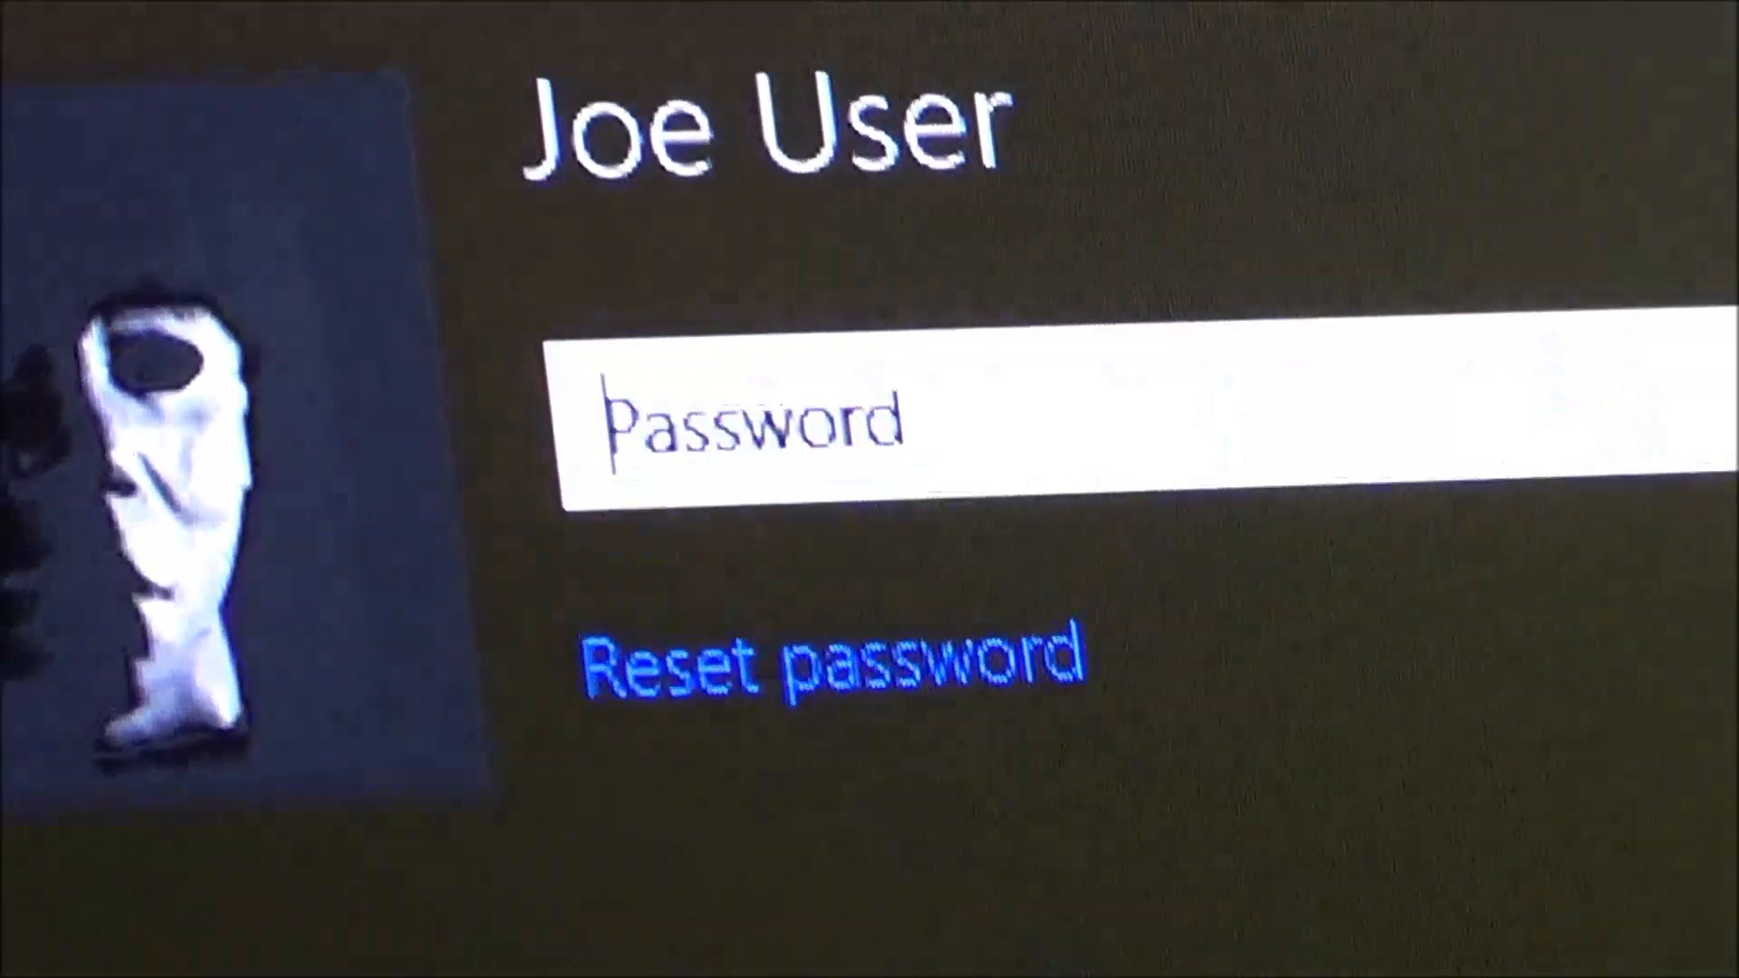